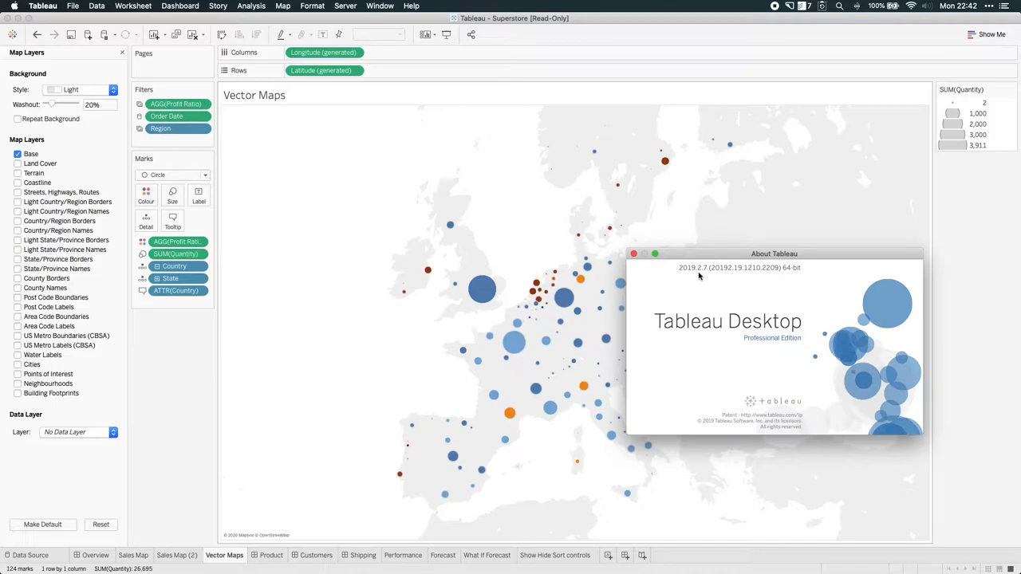
# Close the About Tableau window after checking version 2019.2.7.
pyautogui.click(633, 254)
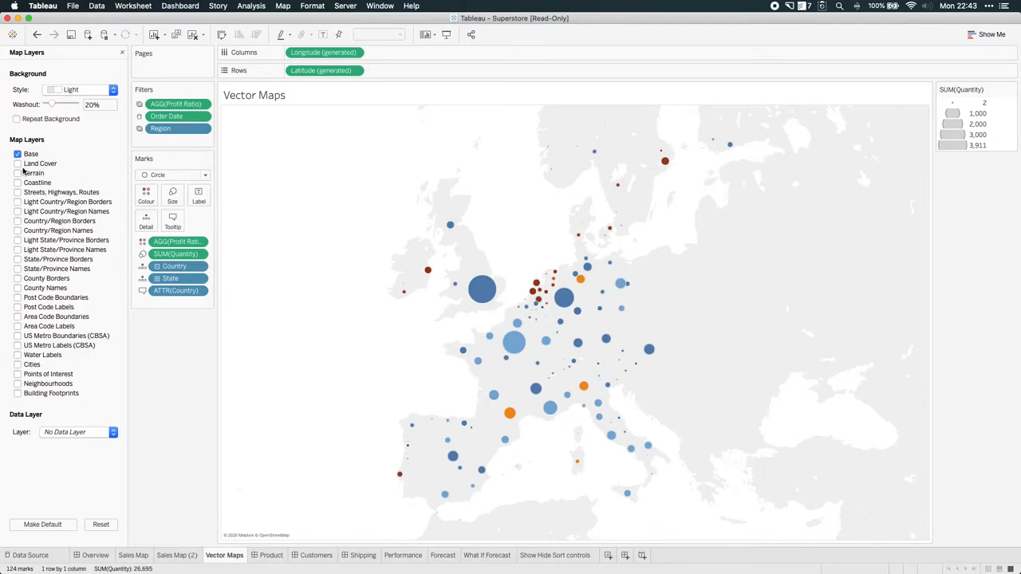
# Enable Terrain, Streets/Highways/Routes, and light and regular country borders and names layers.
pyautogui.click(18, 183)
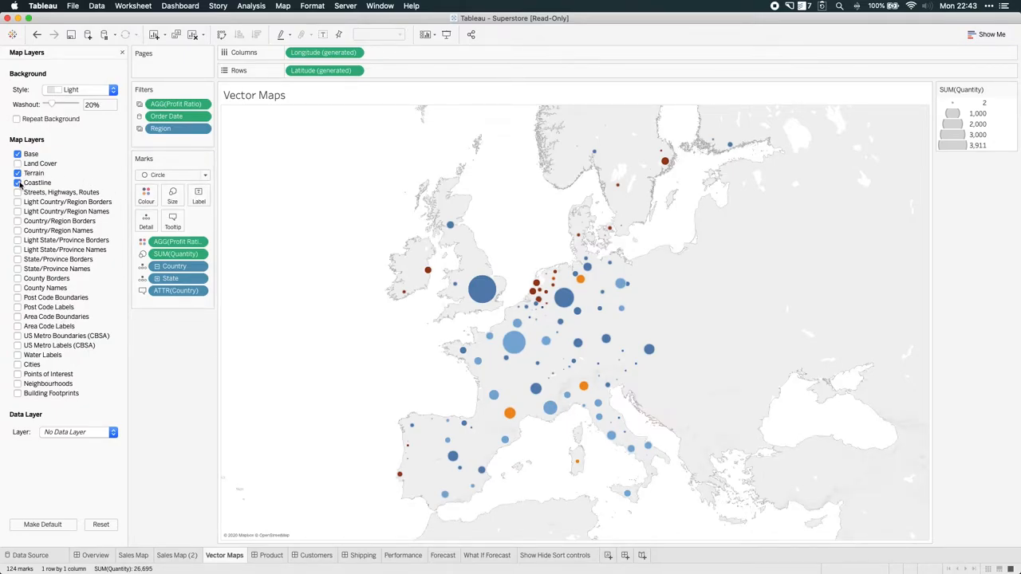
pyautogui.click(17, 192)
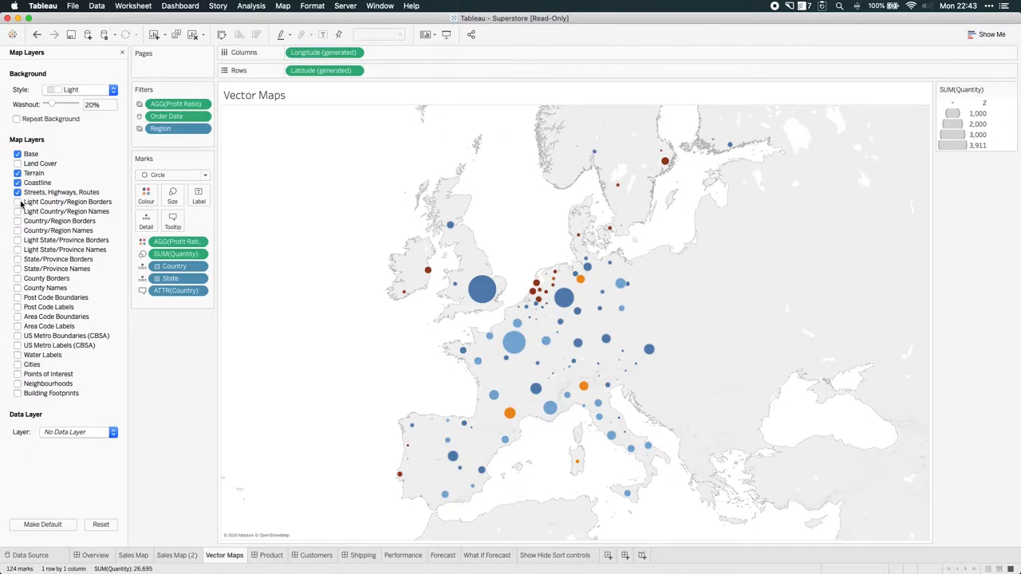
pyautogui.click(18, 202)
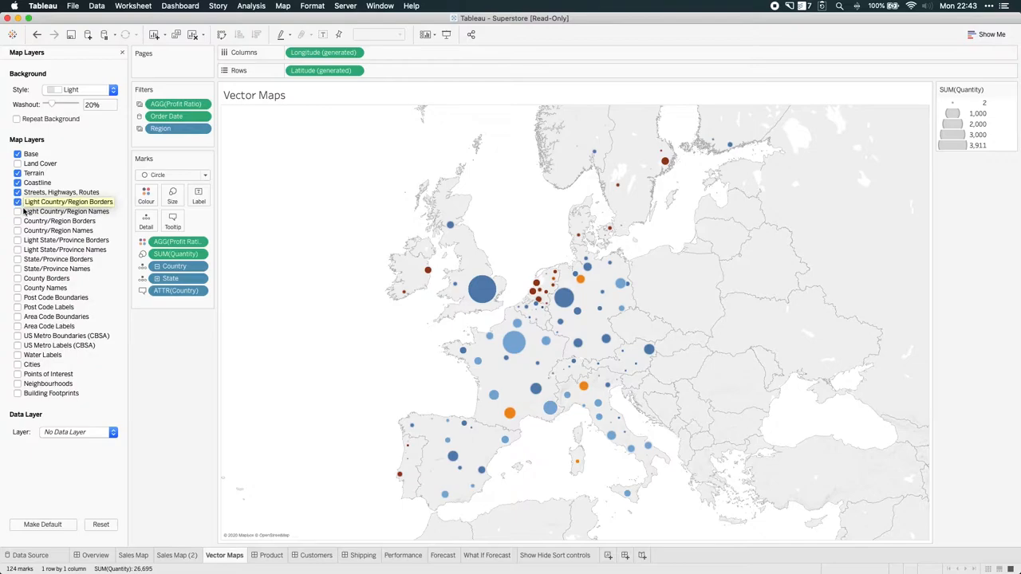
pyautogui.click(17, 211)
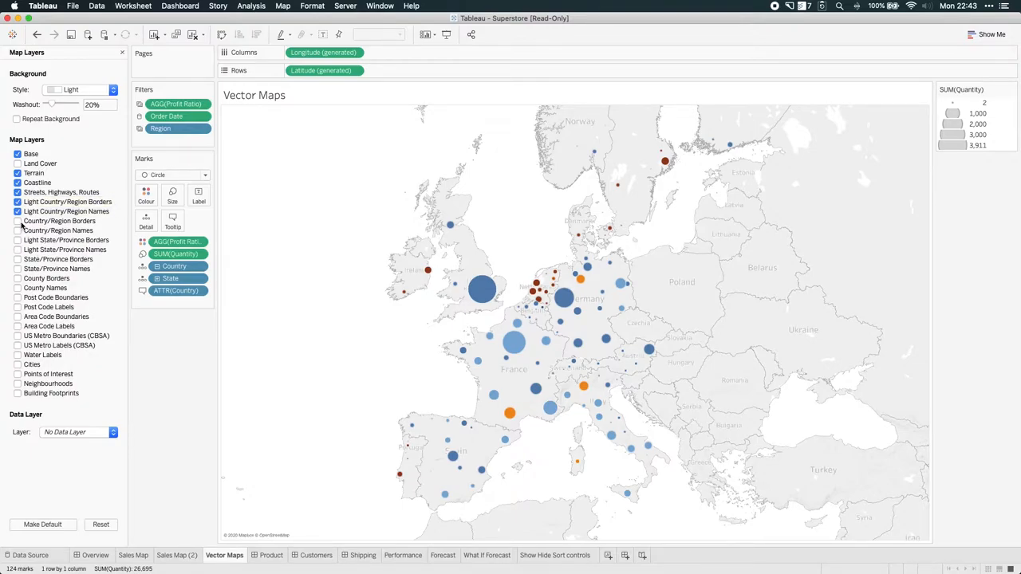
pyautogui.click(18, 221)
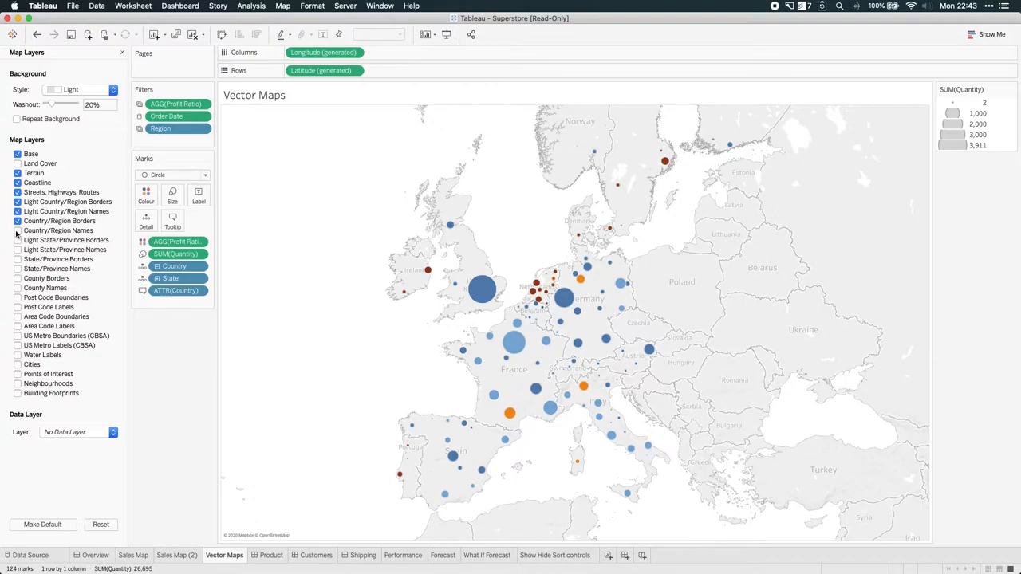
pyautogui.click(17, 230)
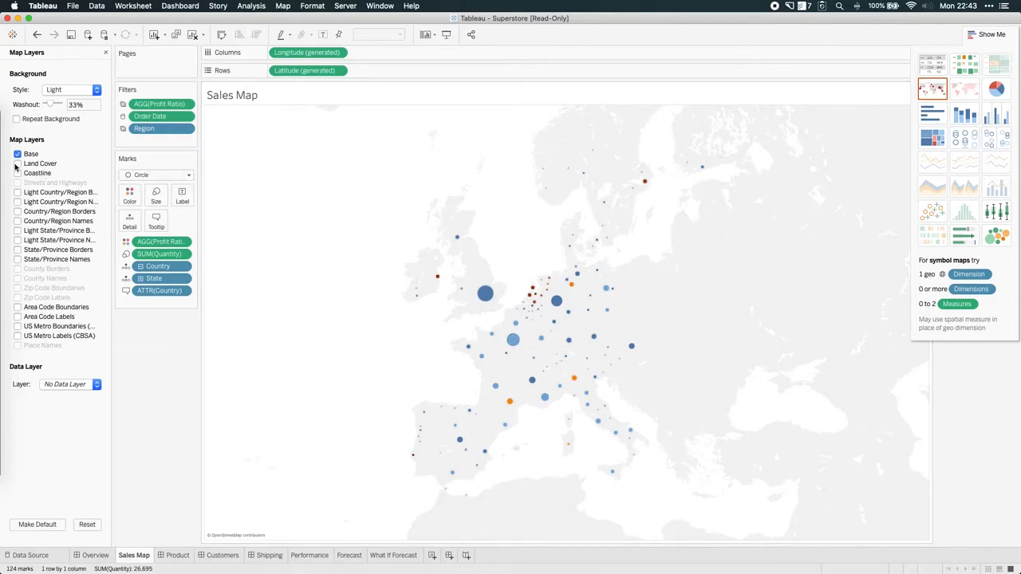
# On the Sales Map, turn on Land Cover, Coastline and one more map layer.
pyautogui.click(17, 163)
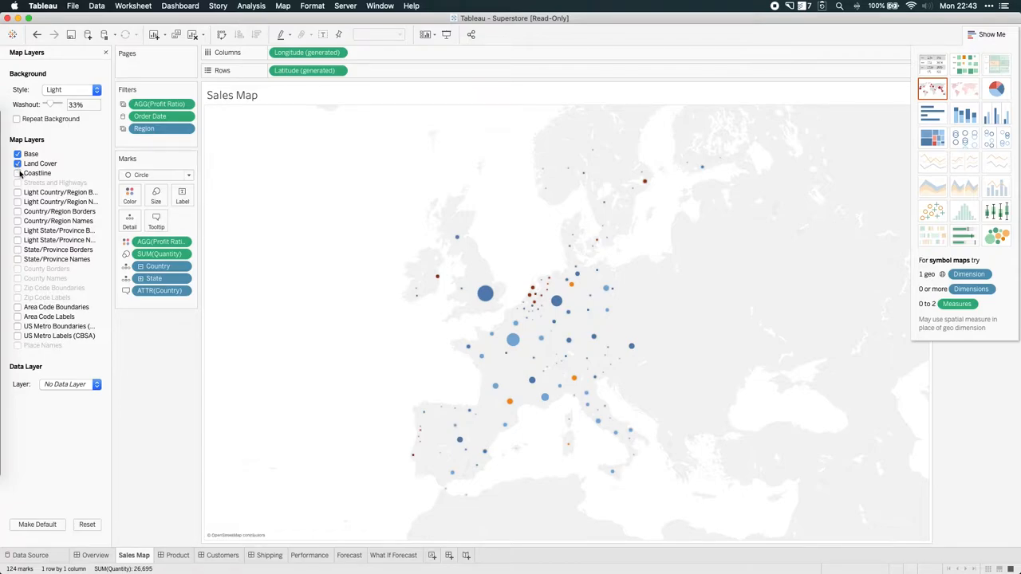
pyautogui.click(17, 173)
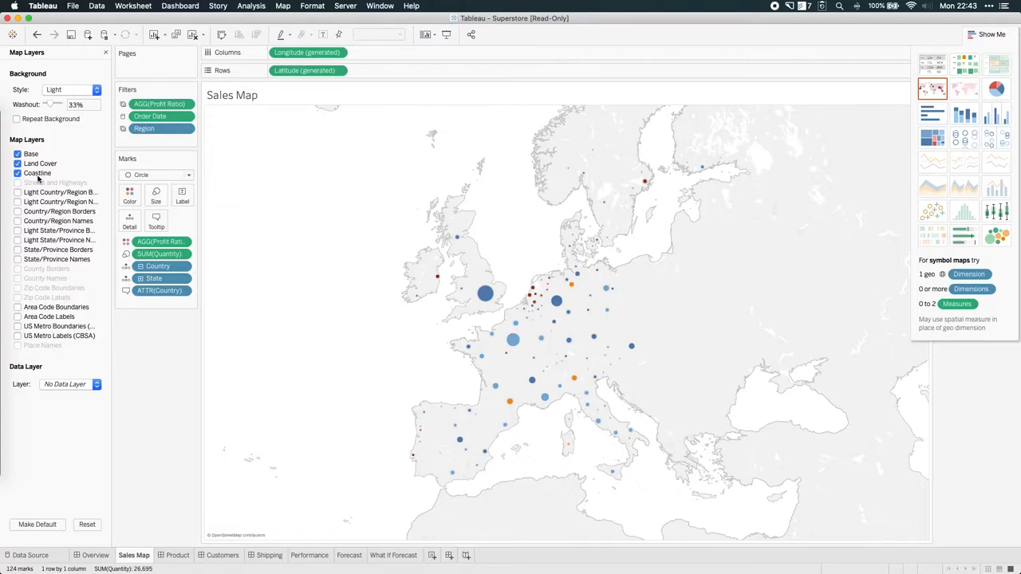
pyautogui.click(18, 192)
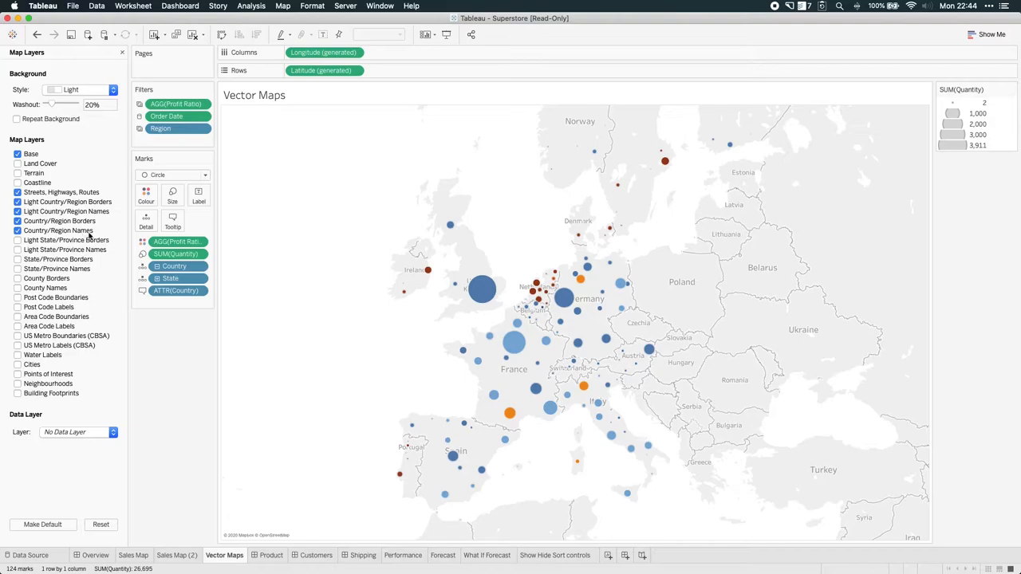
# Zoom Vector Maps in twice, then out once, onto the Benelux–western Germany area.
pyautogui.click(233, 138)
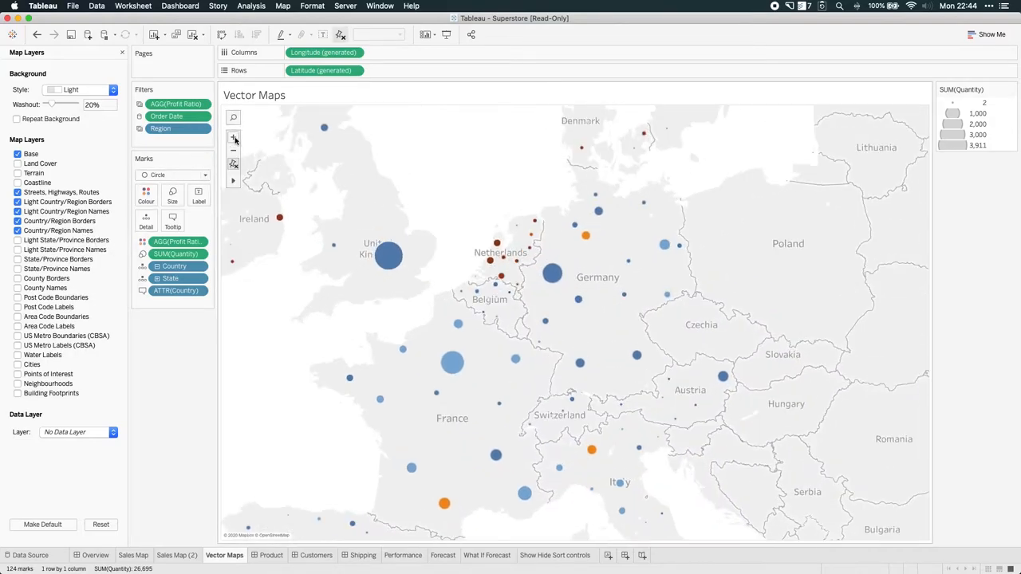
pyautogui.click(233, 137)
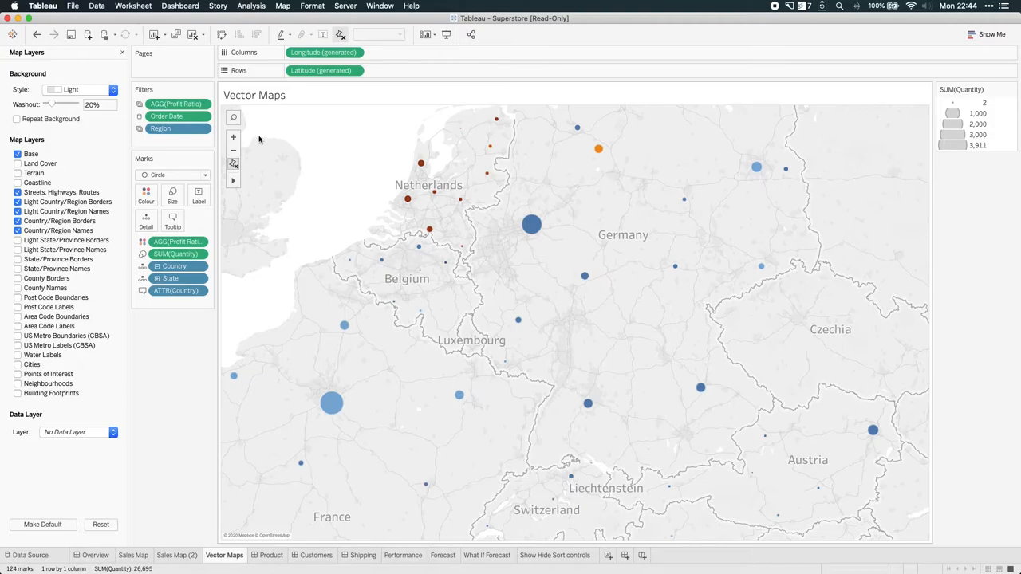
pyautogui.moveTo(563, 331)
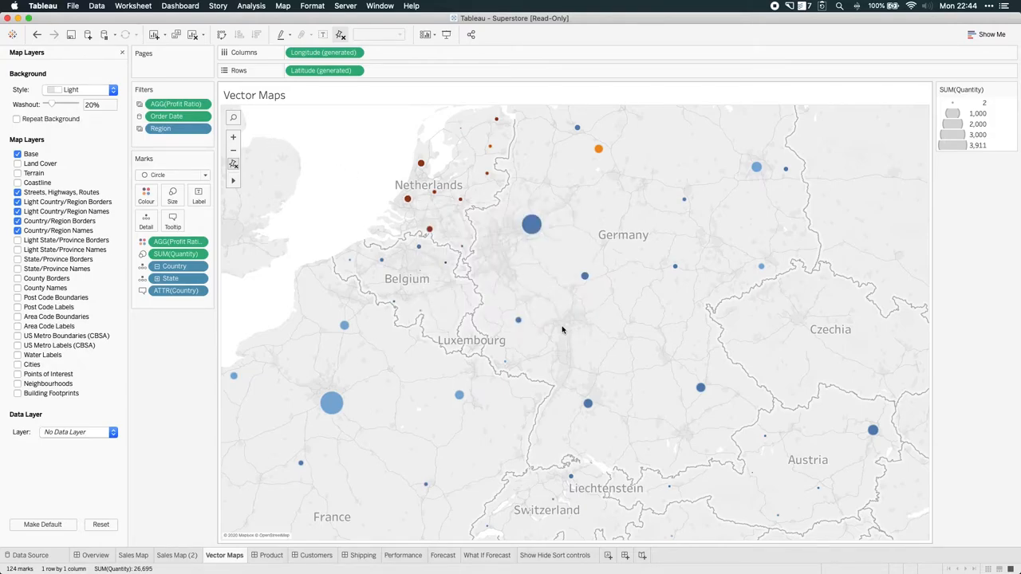
pyautogui.moveTo(240, 139)
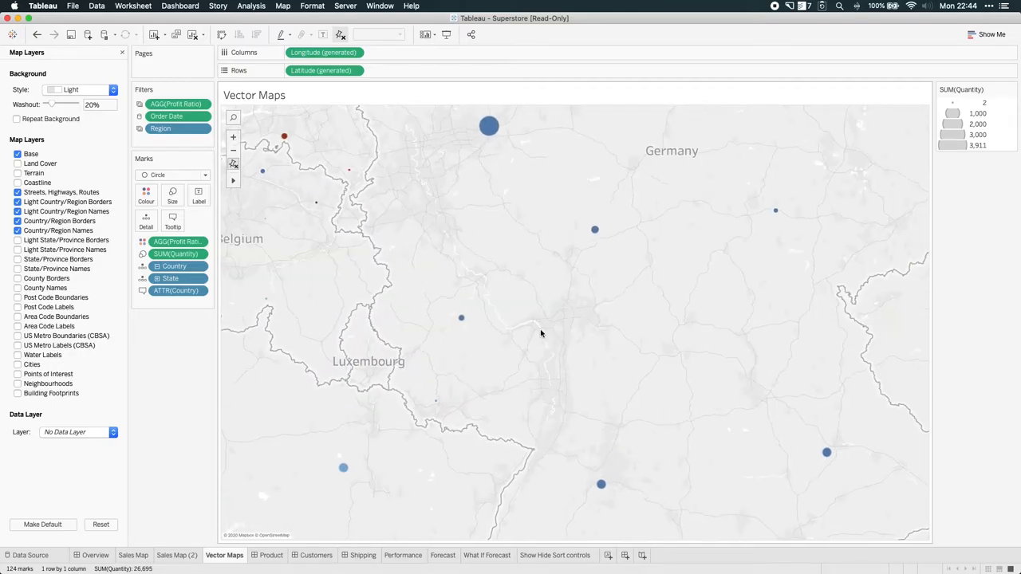
pyautogui.moveTo(240, 153)
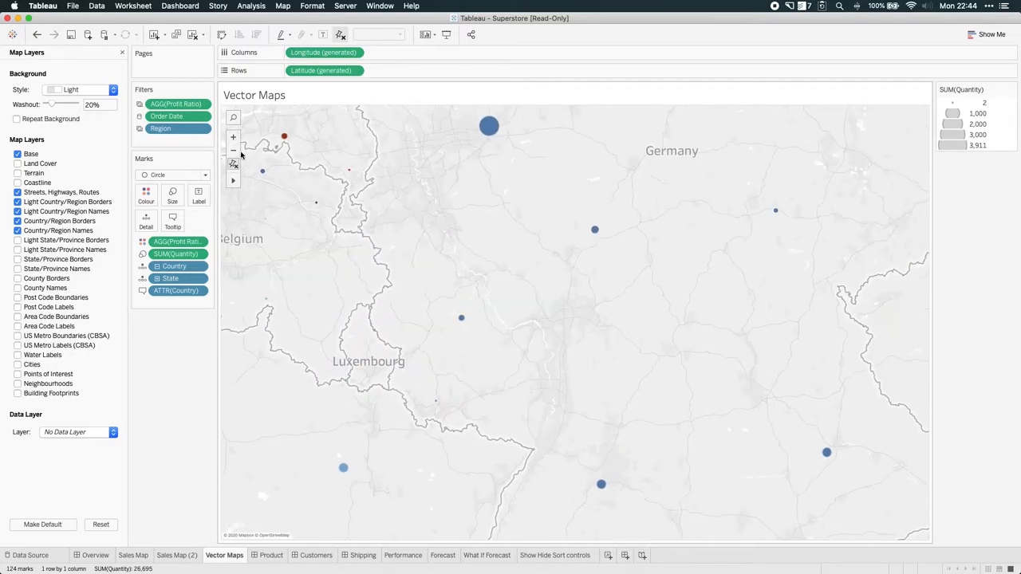
pyautogui.click(233, 151)
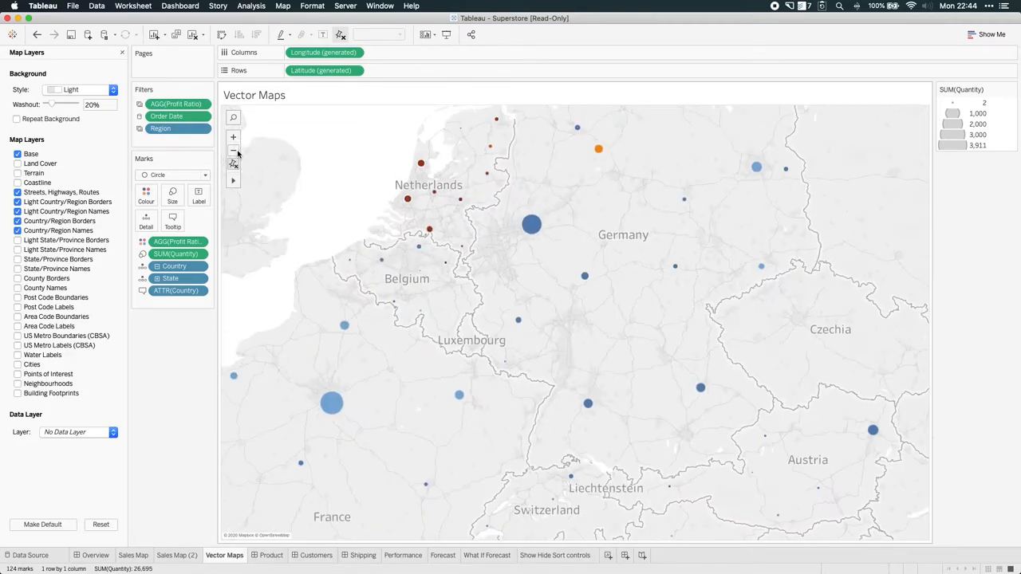
pyautogui.moveTo(290, 151)
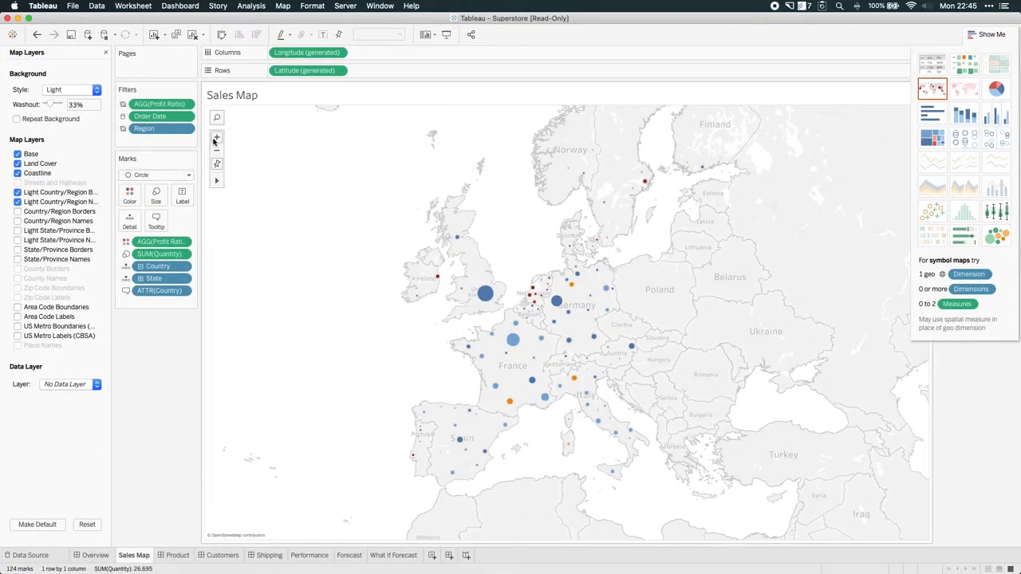
# Zoom the Sales Map into the Benelux area, then return to Vector Maps.
pyautogui.click(217, 137)
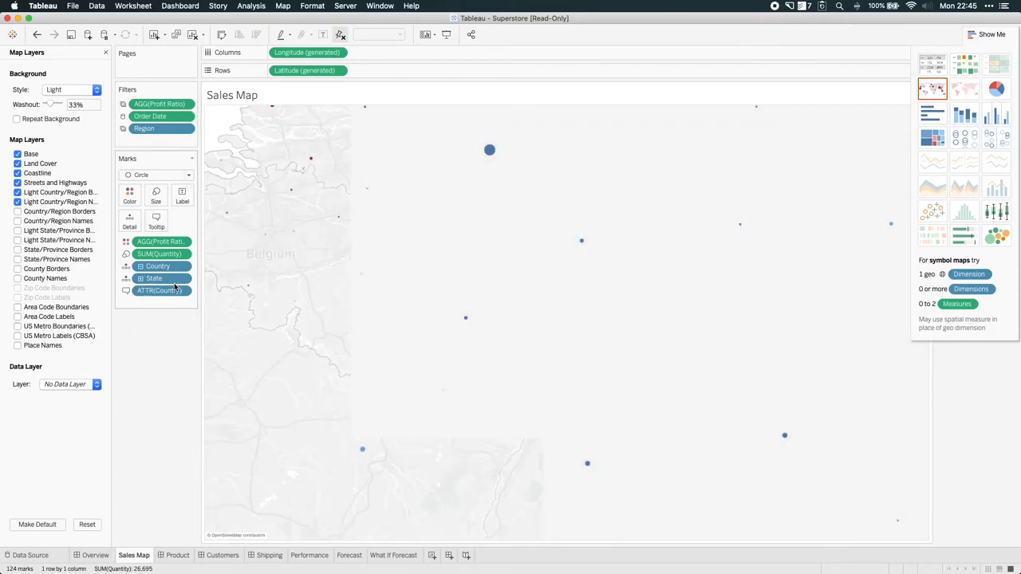
pyautogui.moveTo(174, 279)
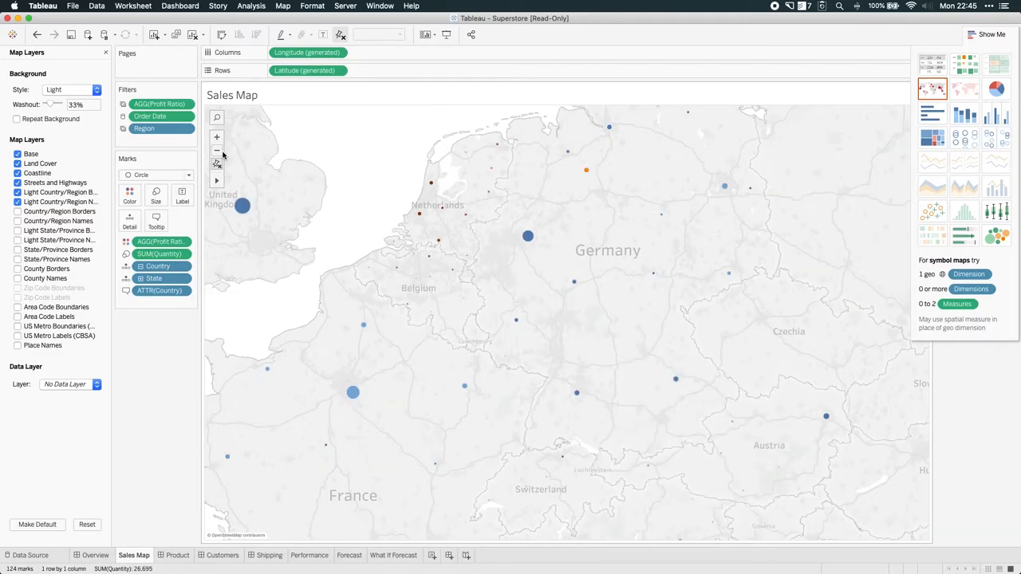
pyautogui.click(216, 151)
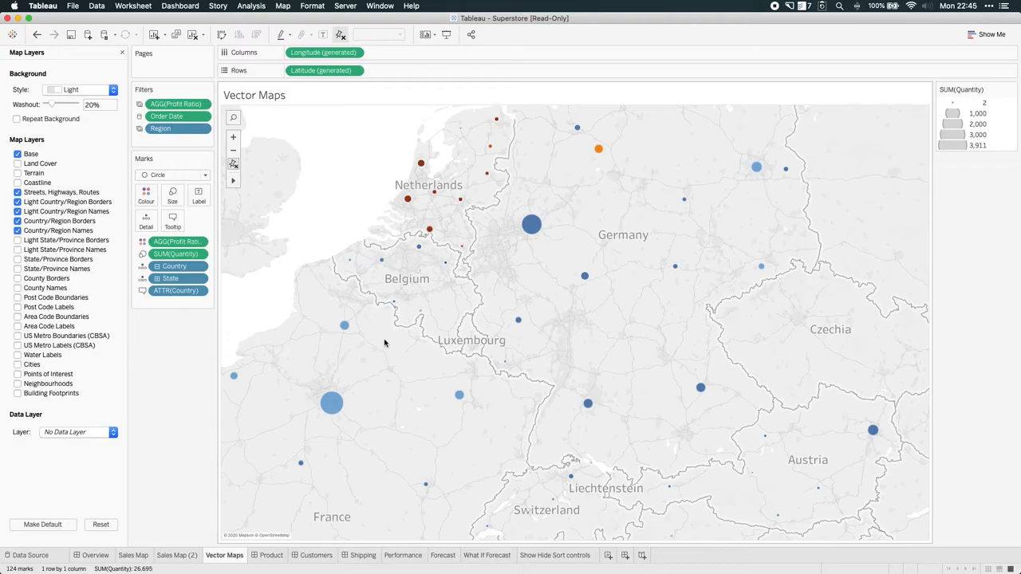
# Change the Vector Maps background style to Streets.
pyautogui.click(83, 88)
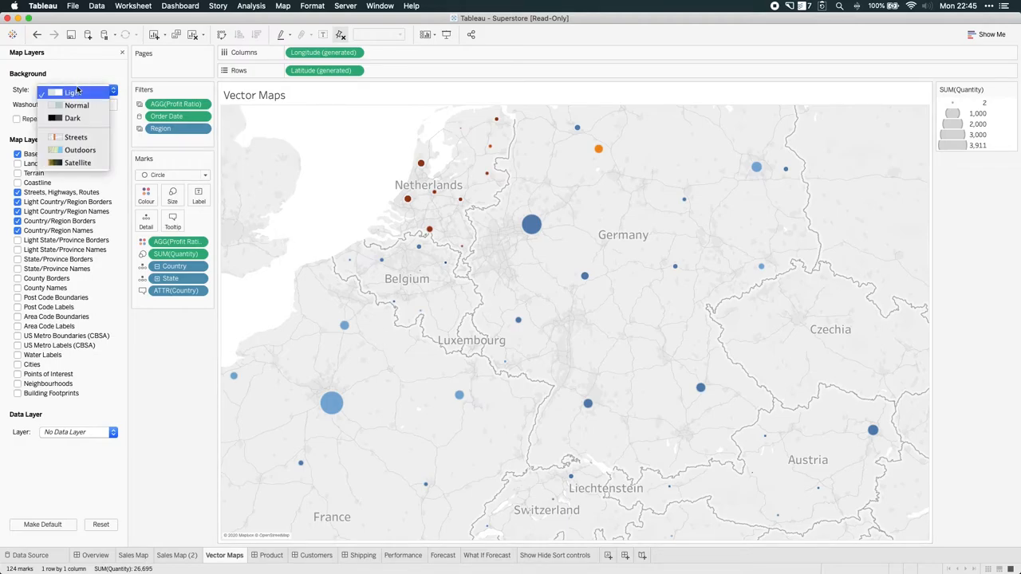
pyautogui.click(76, 136)
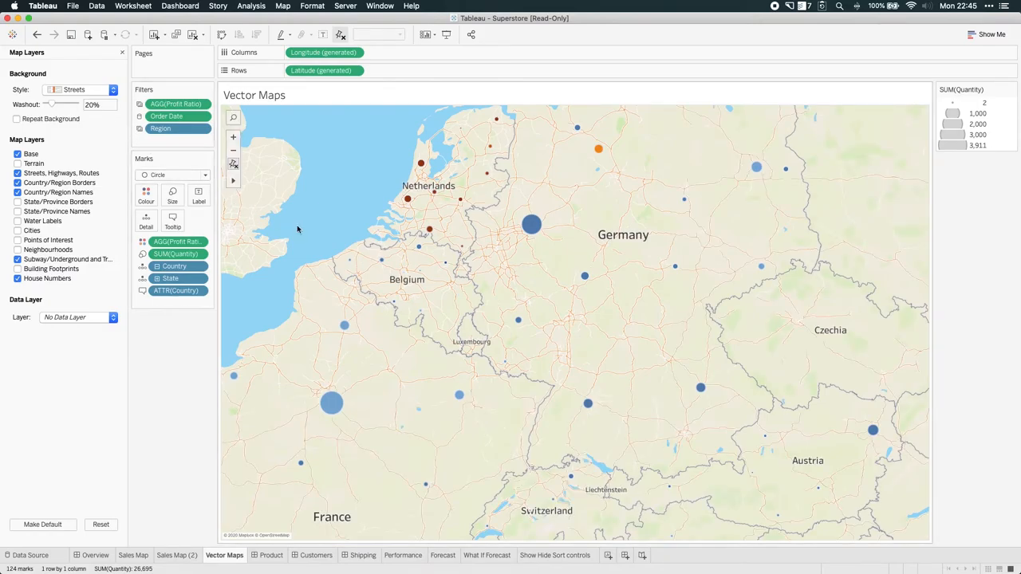
pyautogui.click(233, 117)
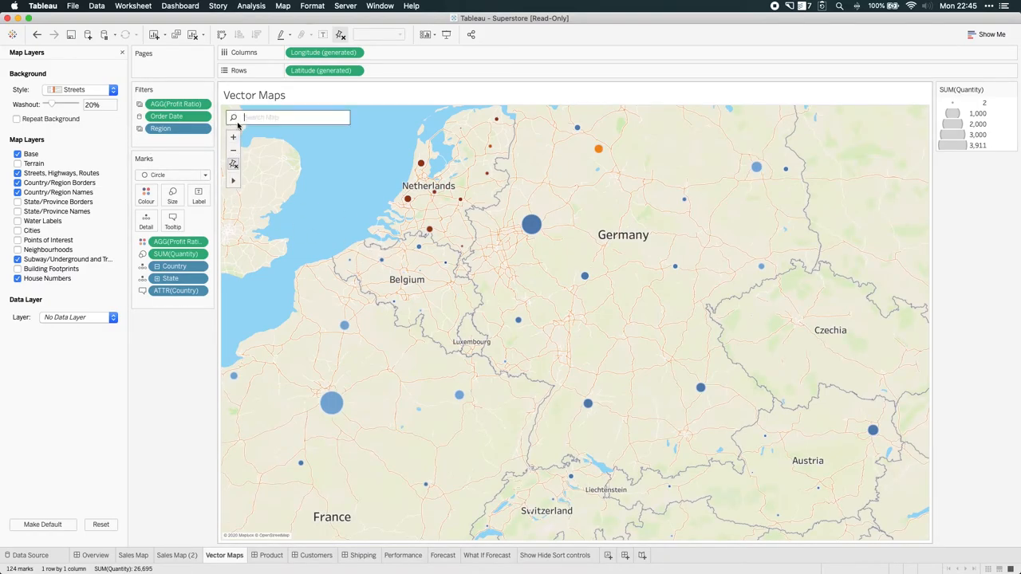
# Search 'london', jump to London, England, and zoom in twice toward Trafalgar Square.
pyautogui.write('london')
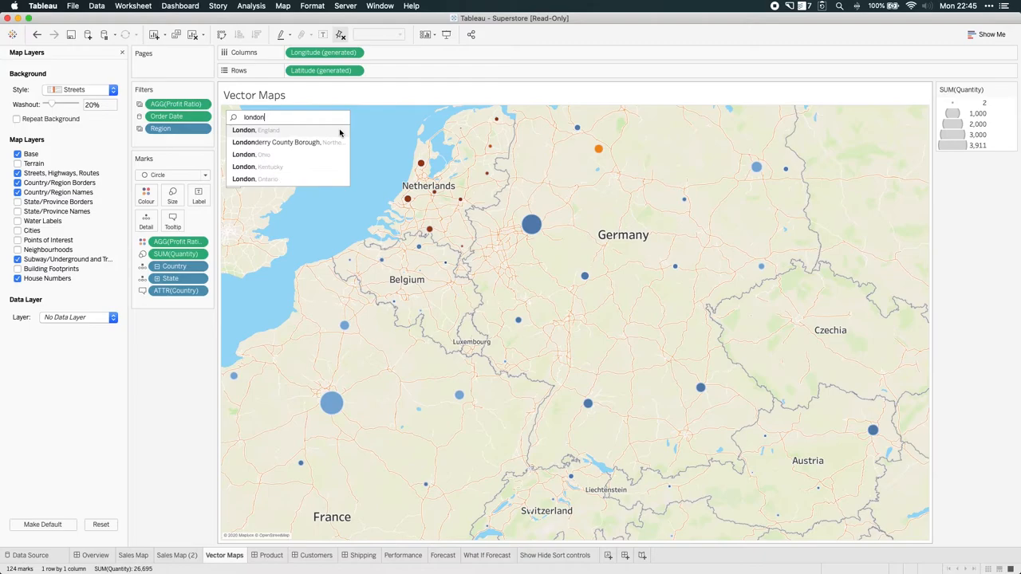
pyautogui.click(256, 130)
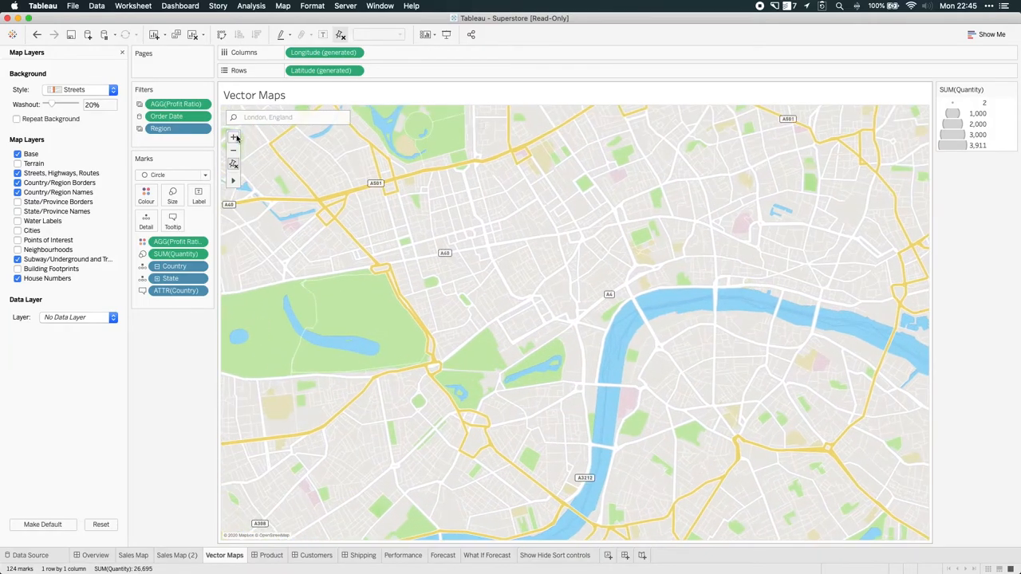
pyautogui.click(233, 138)
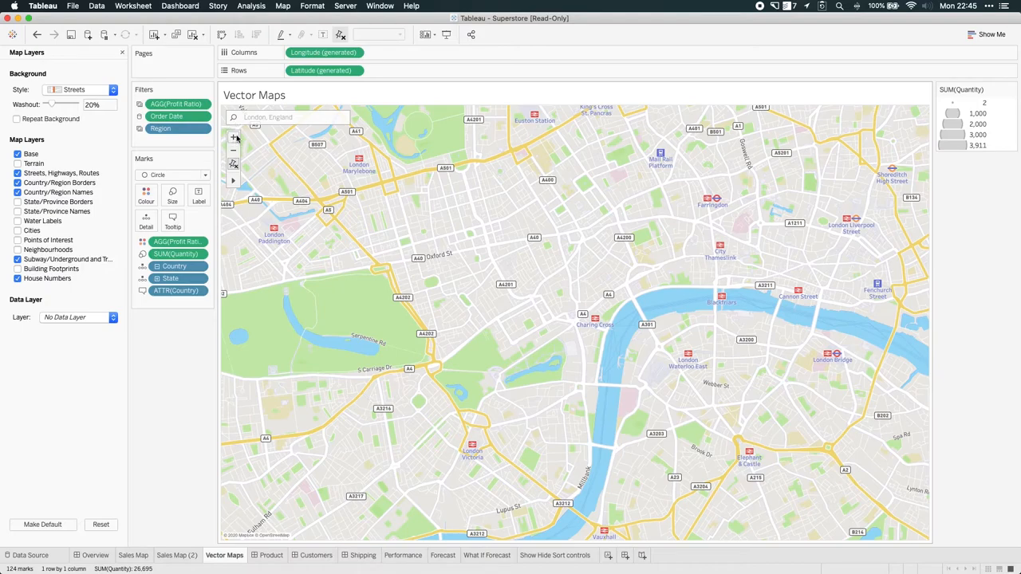
pyautogui.click(234, 139)
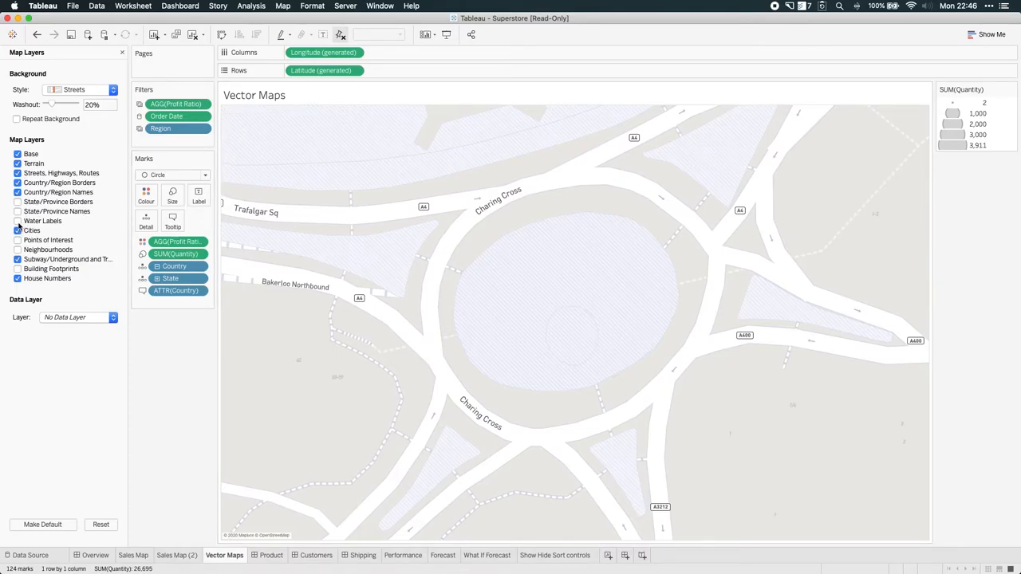
# Enable the Points of Interest and Neighbourhoods layers and zoom out two steps.
pyautogui.click(18, 240)
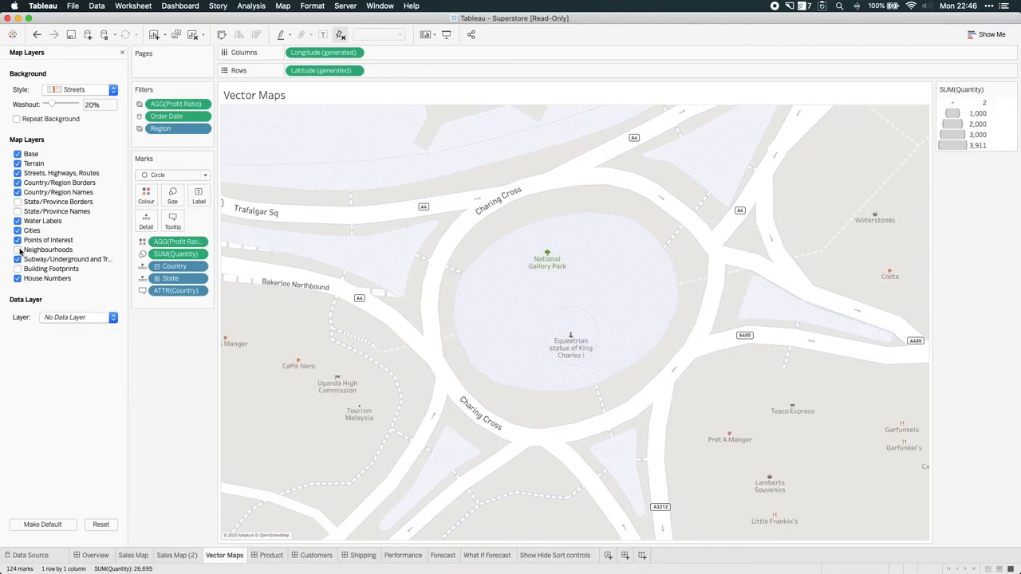
pyautogui.click(17, 249)
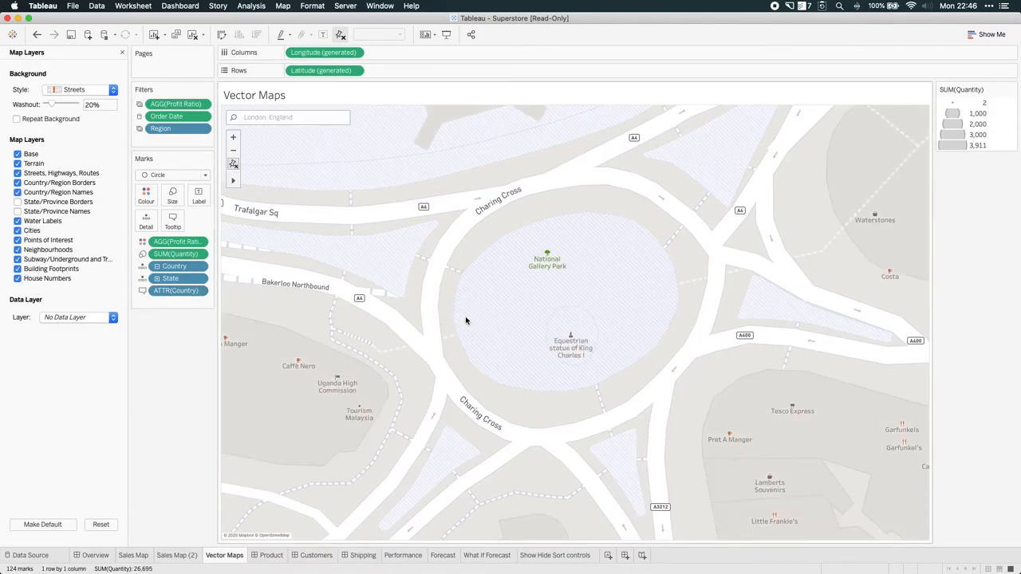
pyautogui.click(233, 151)
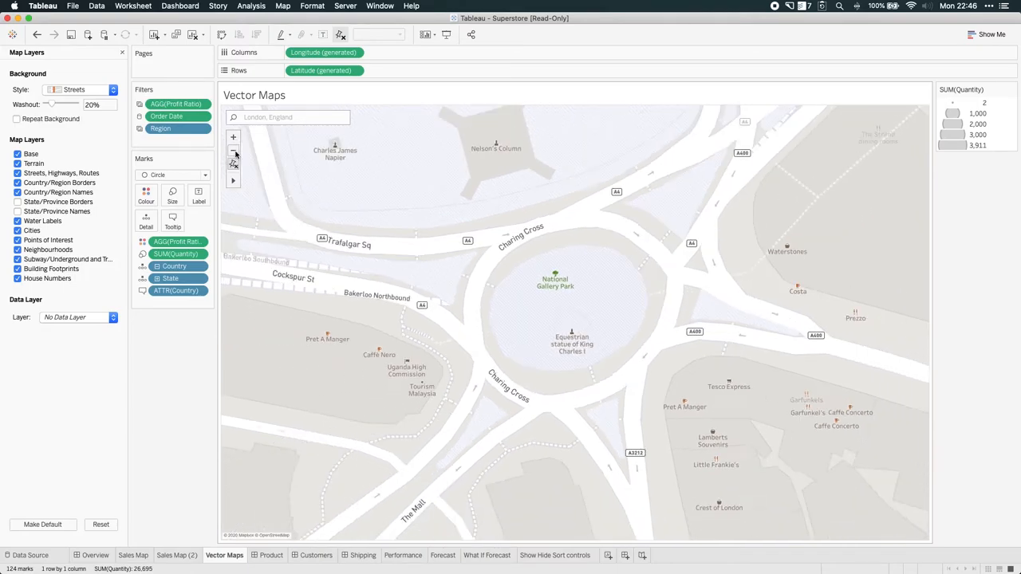
pyautogui.click(233, 150)
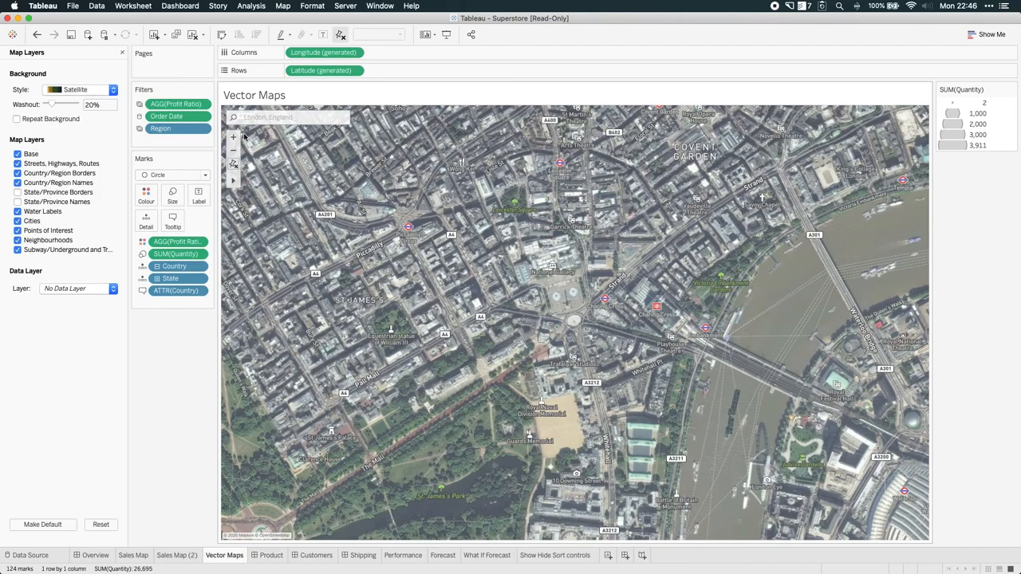
# Zoom in twice for a close satellite view of Trafalgar Square and Nelson's Column.
pyautogui.click(233, 139)
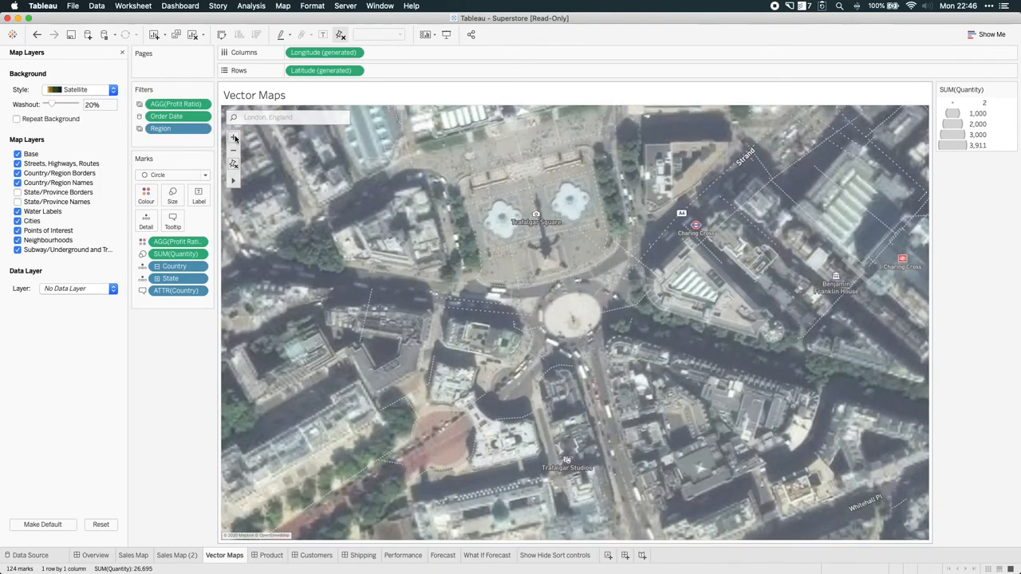
pyautogui.click(233, 137)
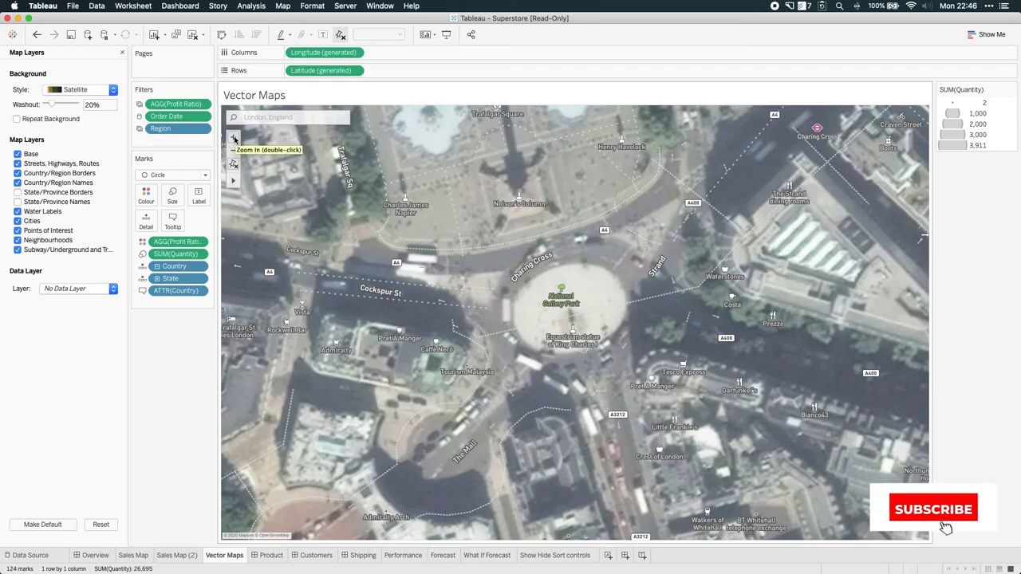
pyautogui.click(935, 509)
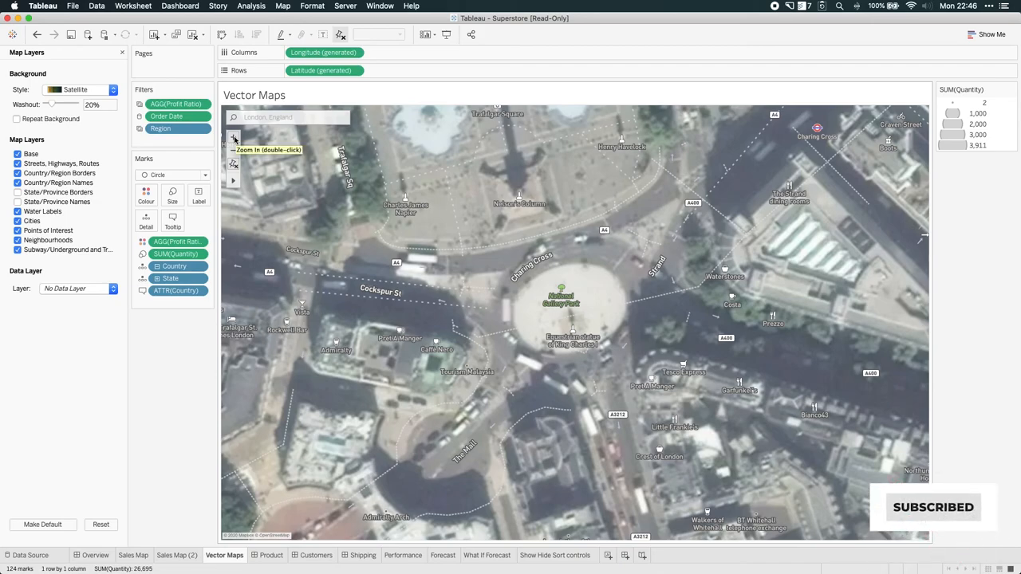